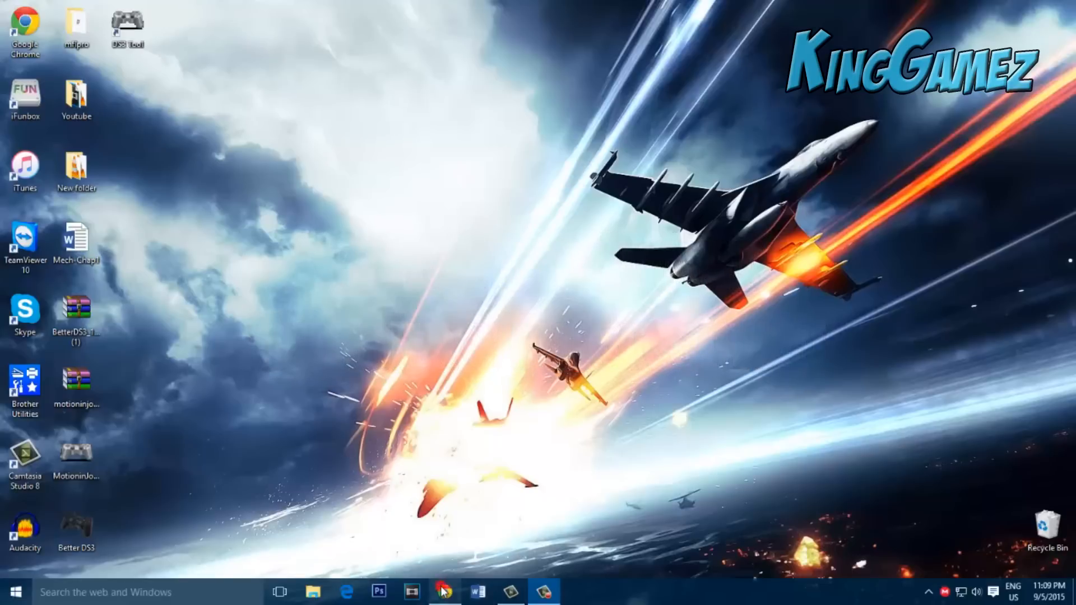
Navigate from the Start menu to Settings > Update & Security > Recovery
left_click(443, 590)
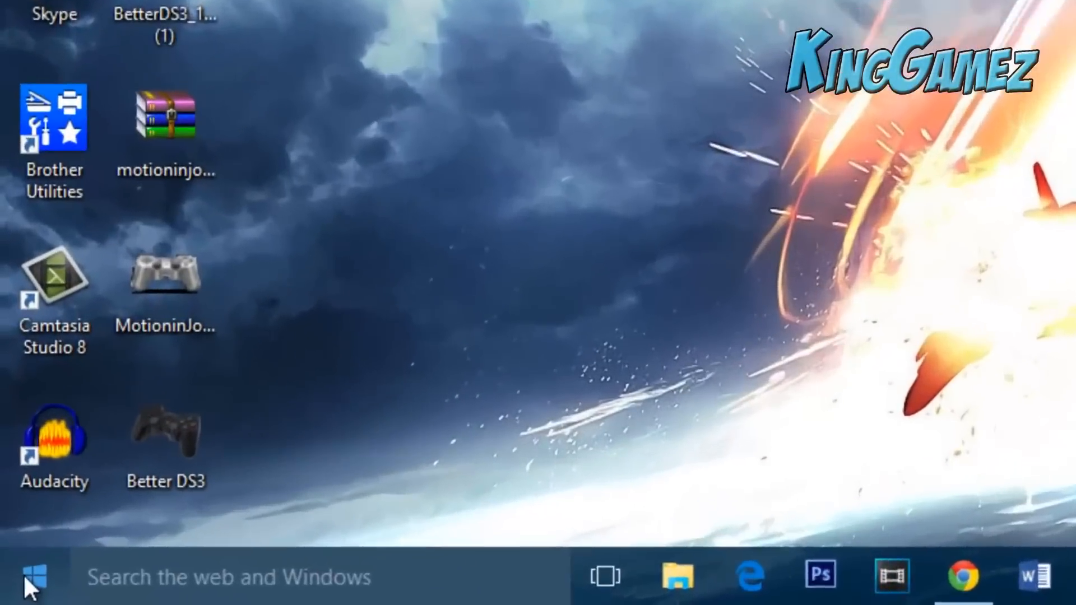
left_click(32, 575)
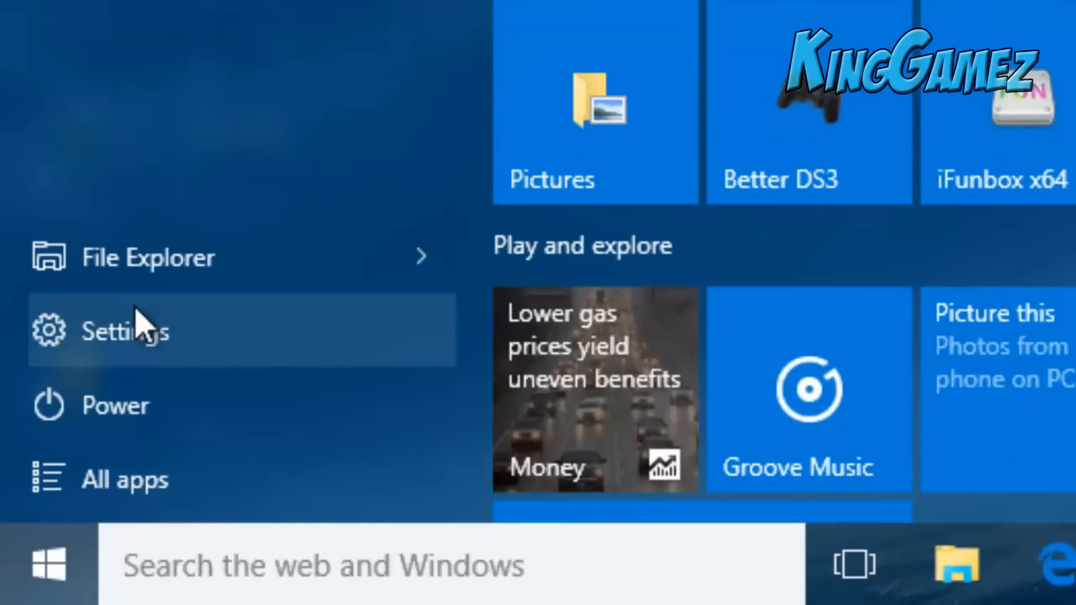
left_click(124, 330)
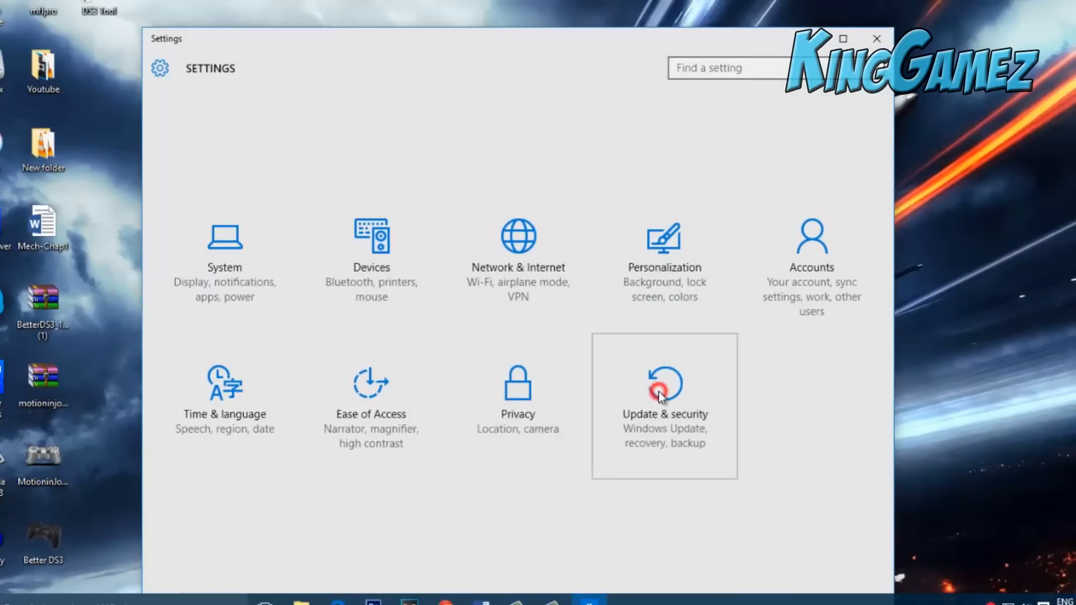
left_click(662, 391)
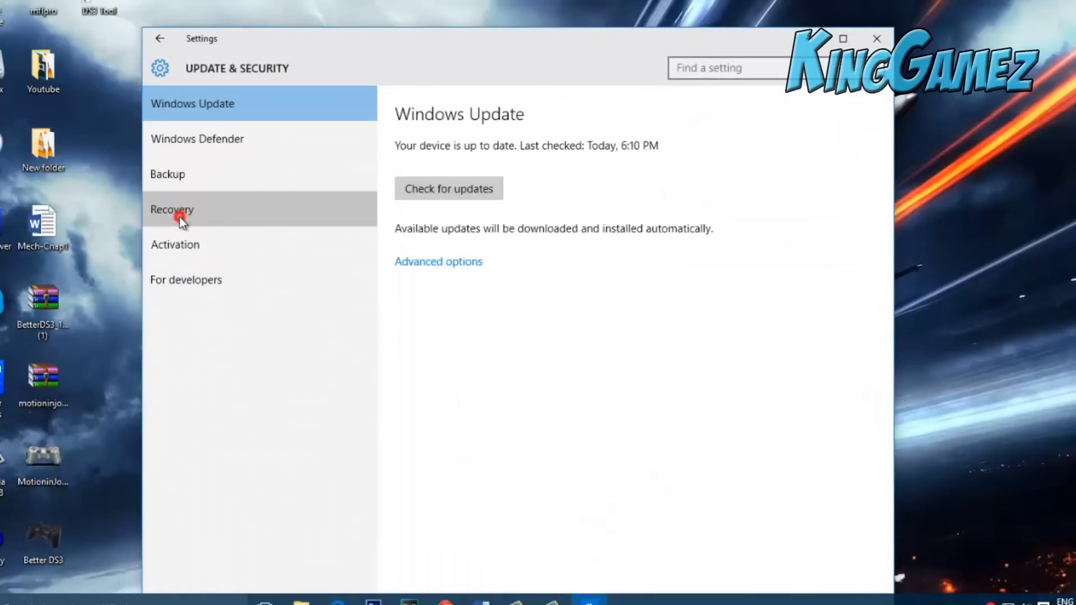
left_click(172, 209)
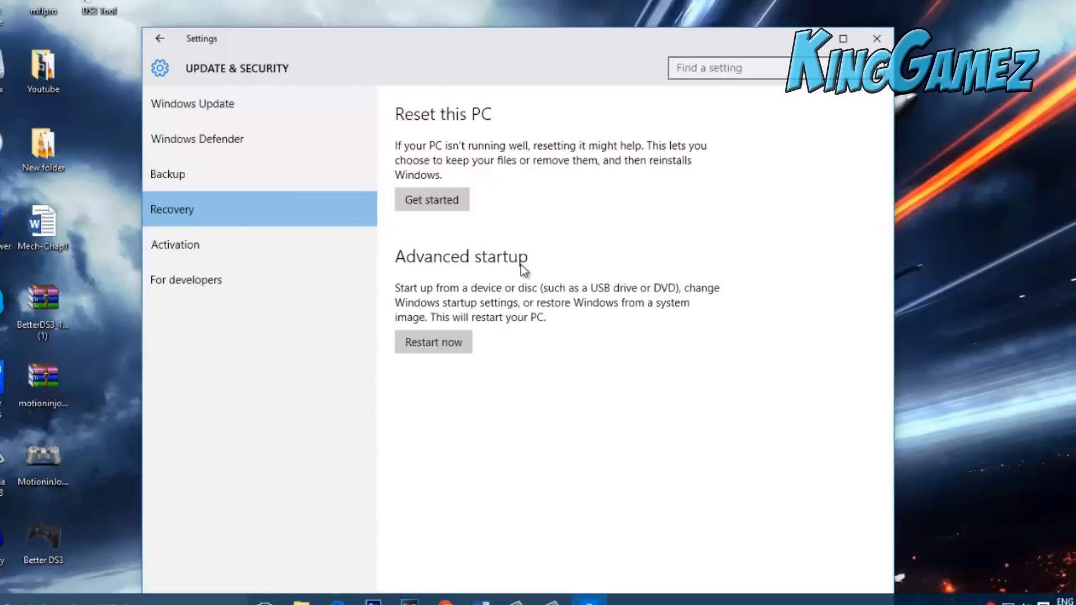
mouse_move(434, 342)
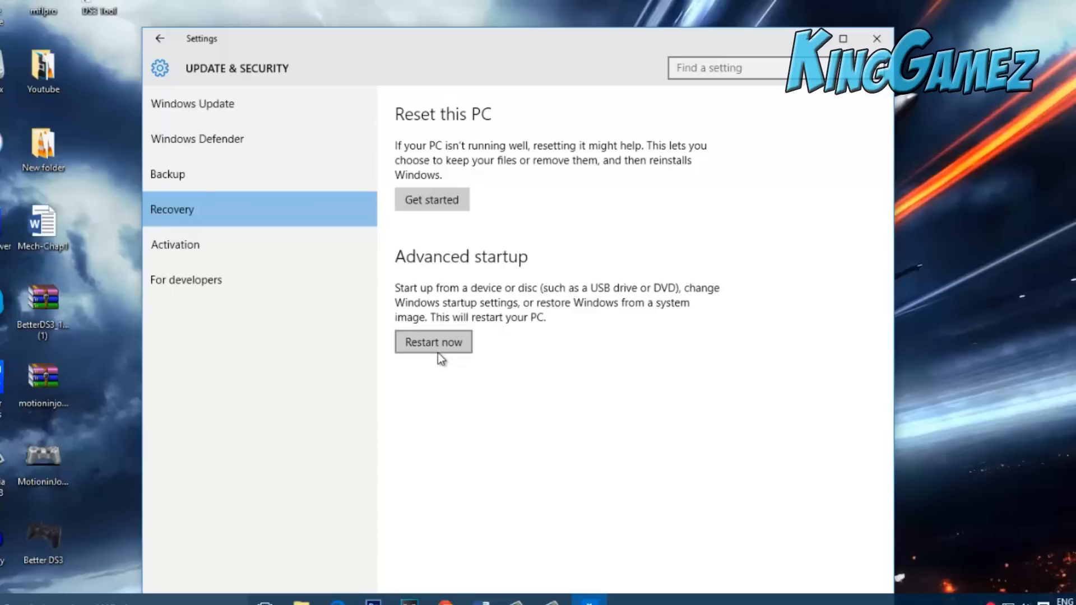
mouse_move(560, 351)
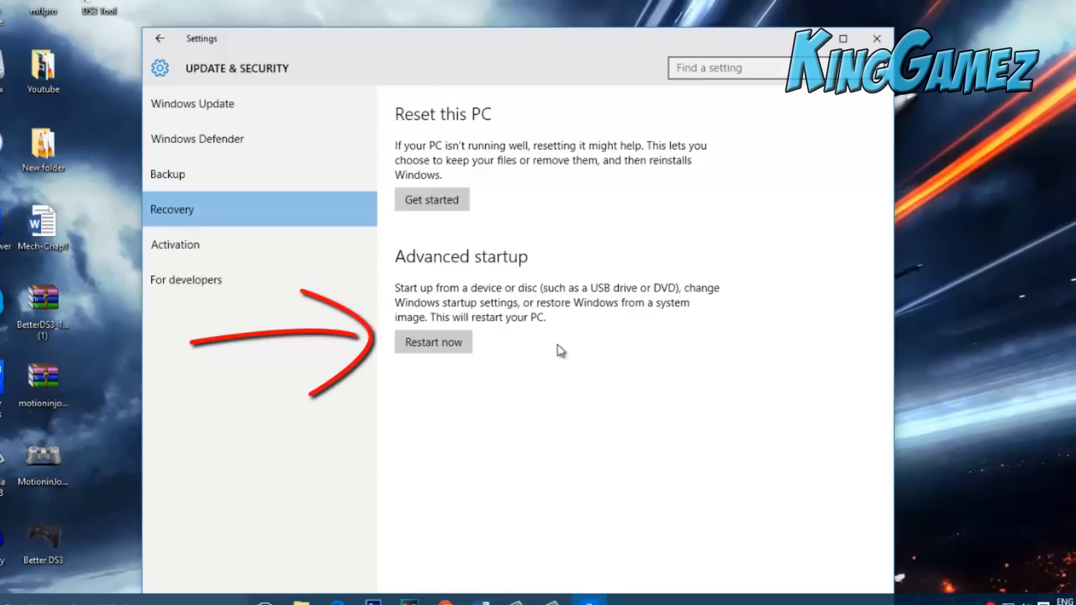
mouse_move(383, 366)
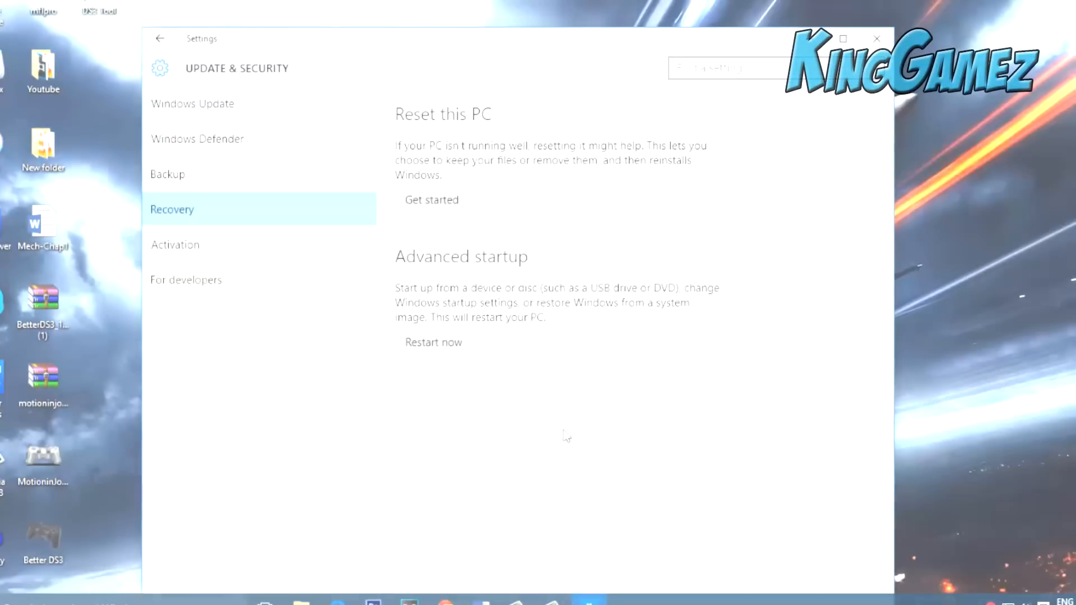
Restart into Startup Settings via Troubleshoot > Advanced options
left_click(432, 341)
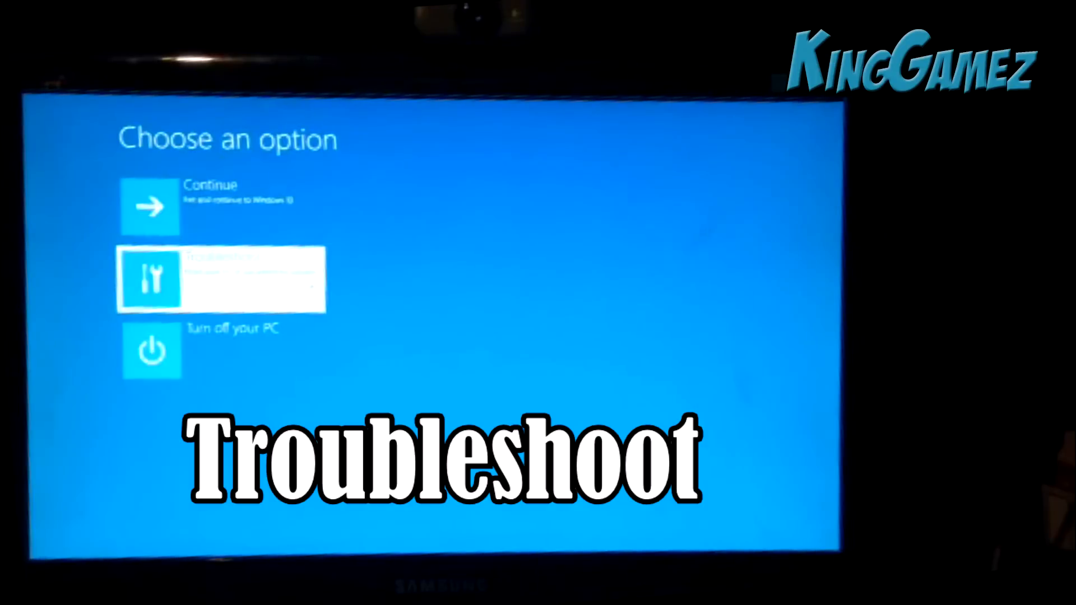
left_click(221, 279)
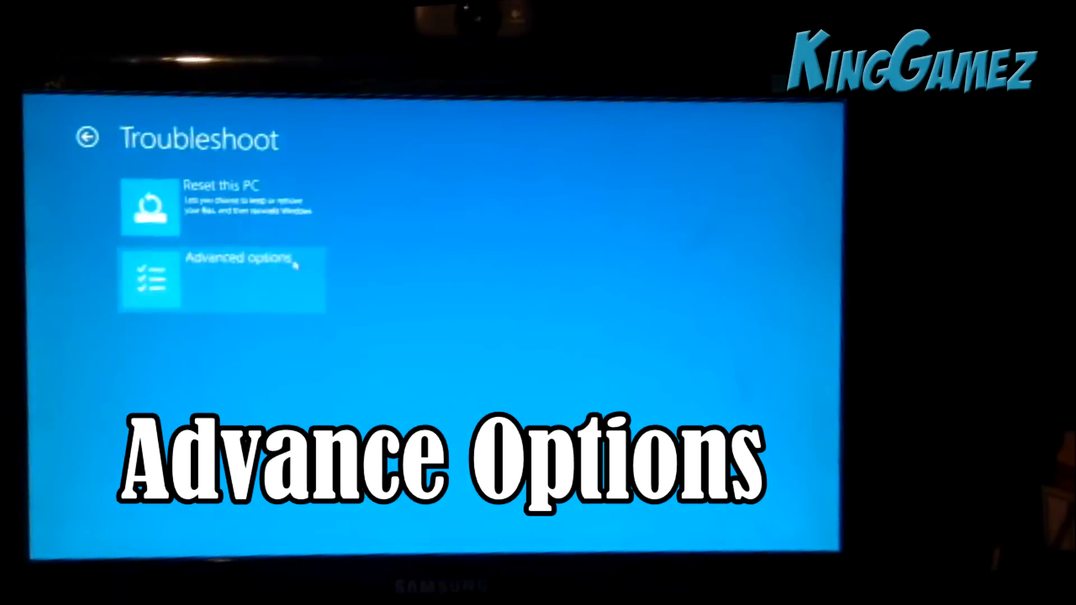
left_click(220, 280)
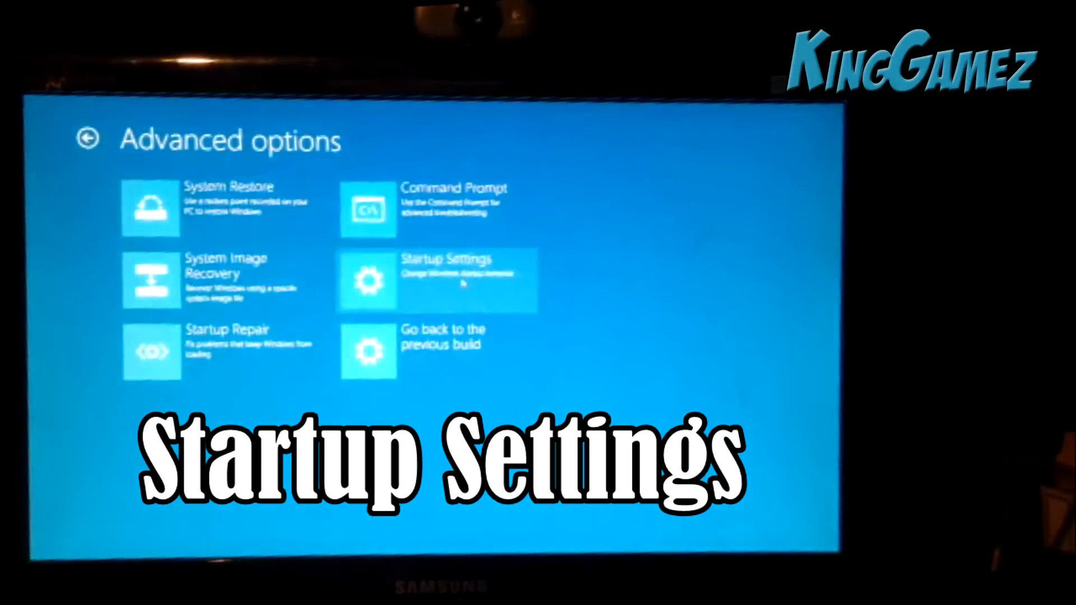
left_click(436, 280)
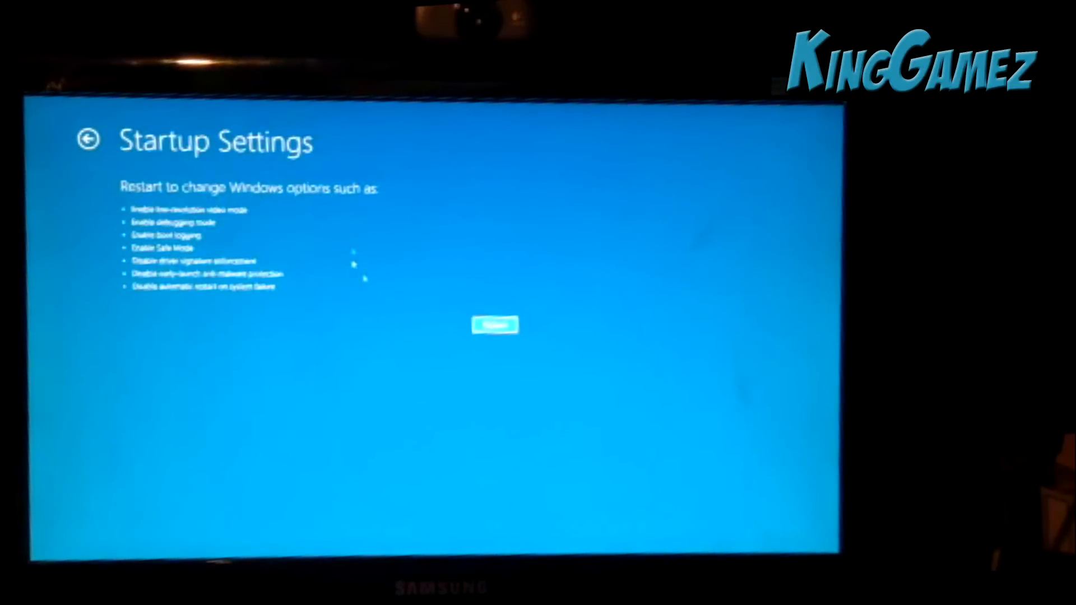
left_click(495, 325)
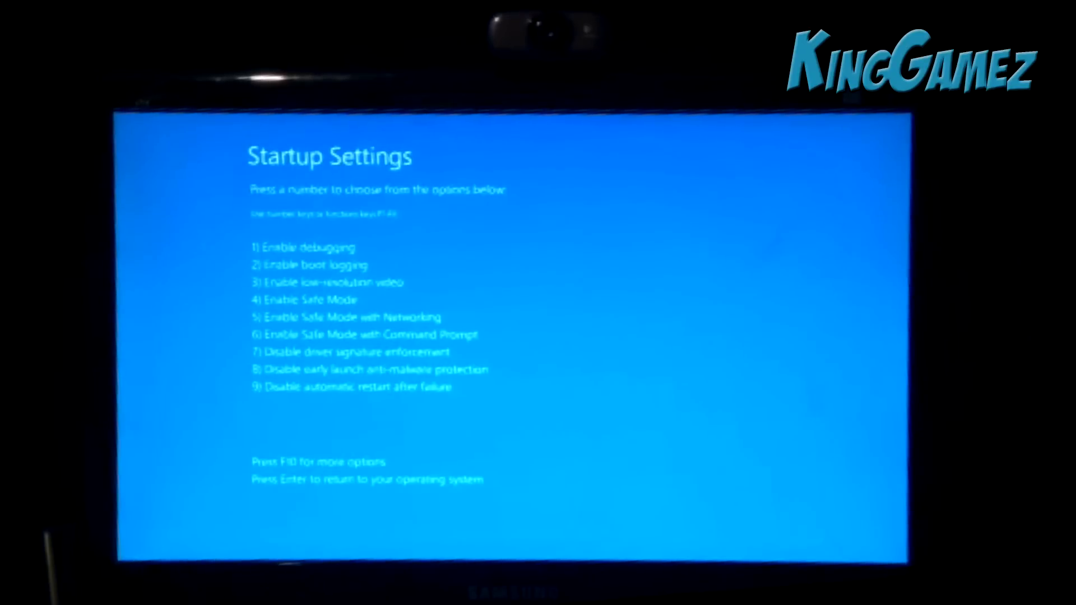
Choose option 7 (F7) to boot with driver signature enforcement disabled
key("F7")
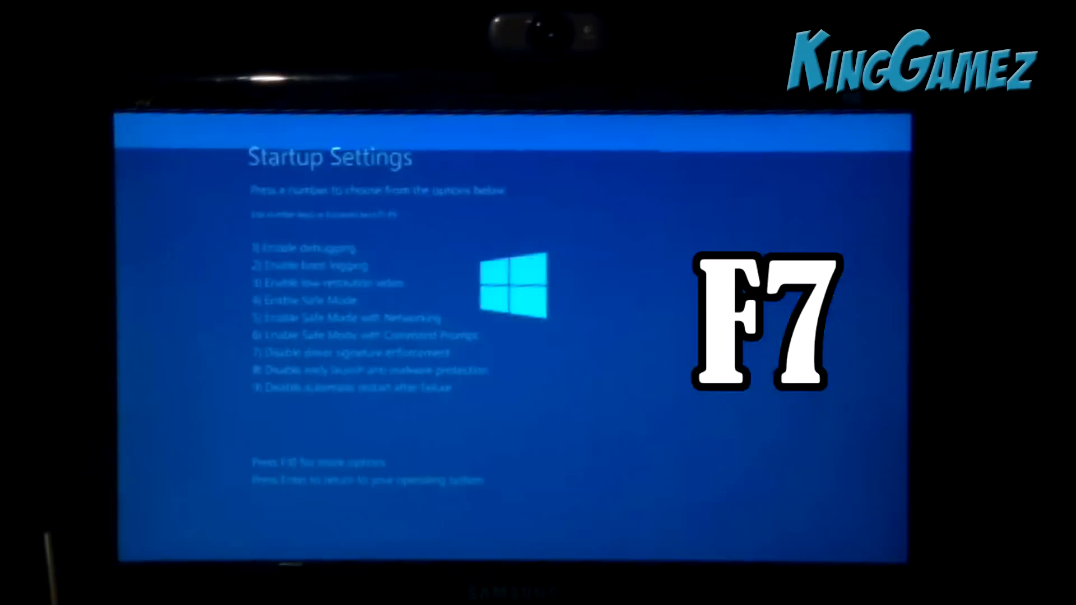
key("f7")
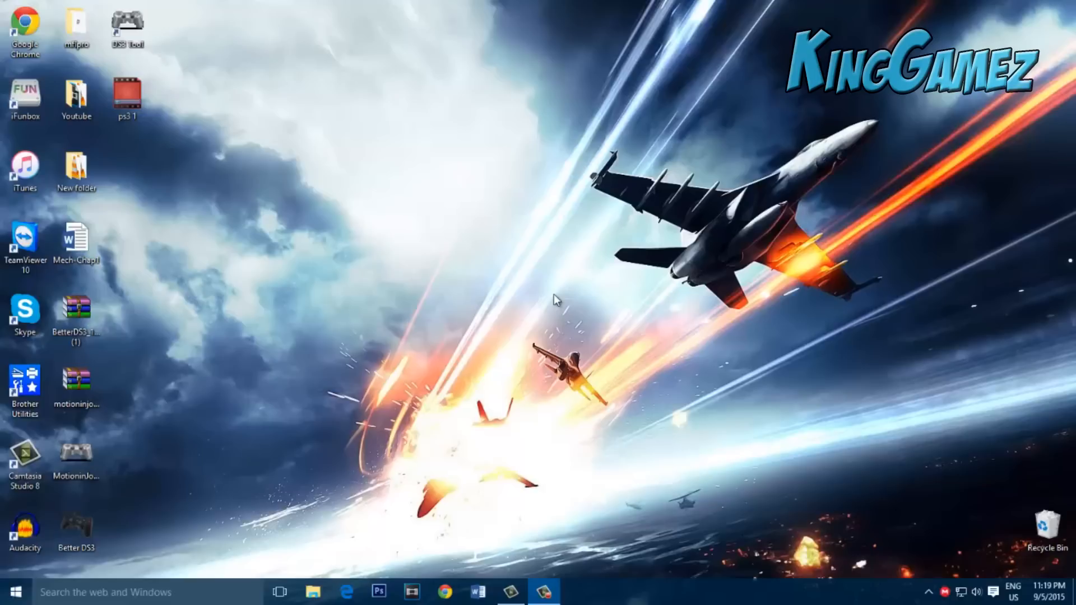
mouse_move(221, 98)
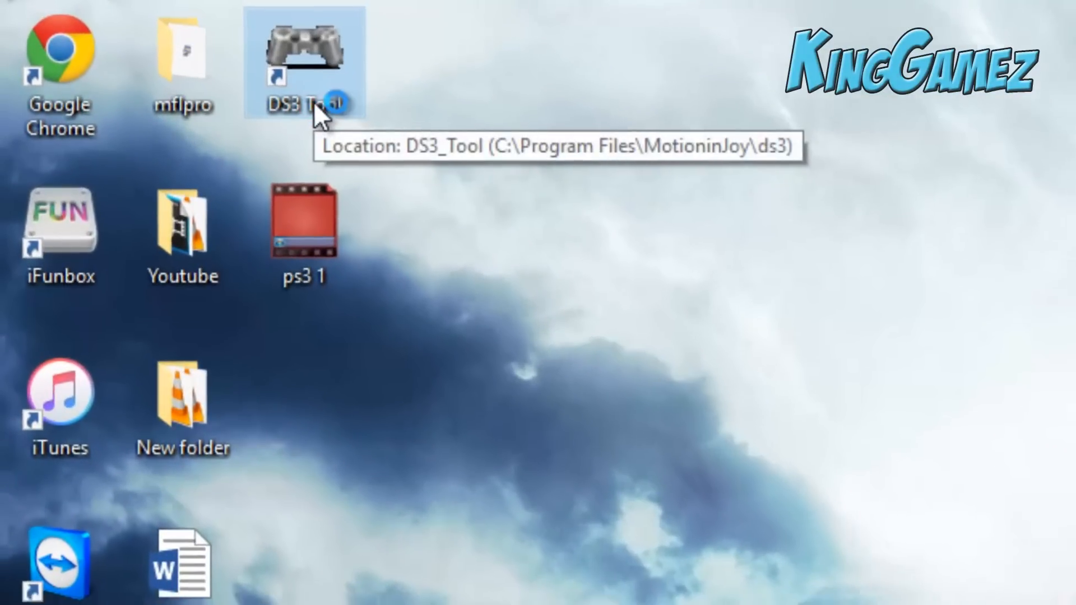
double_click(304, 47)
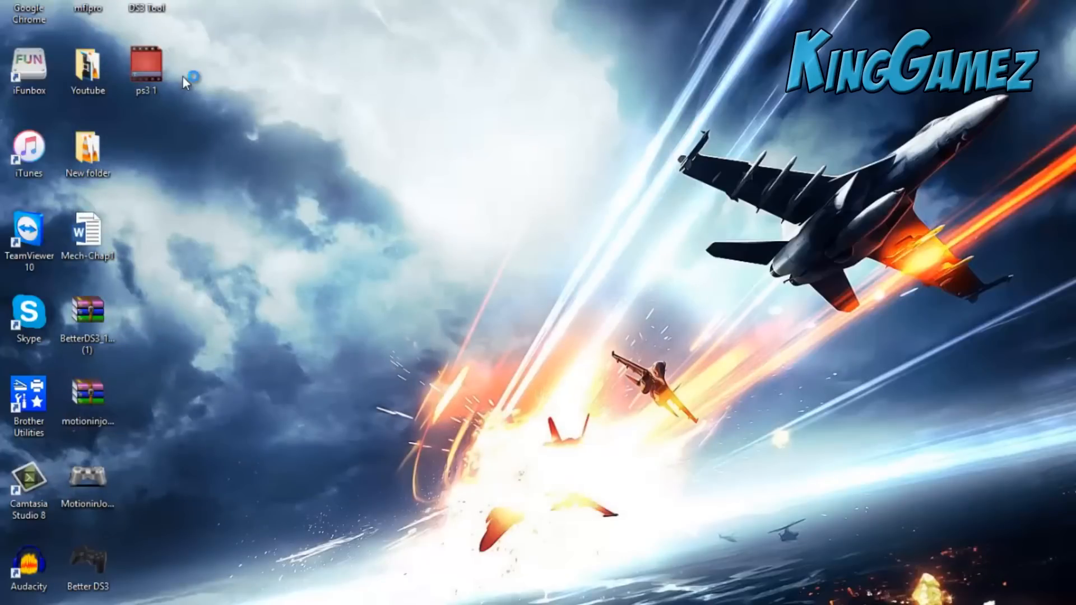
Launch MotionJoy DS3 Tool, tick Port_#0001.Hub_#0001 and load the driver onto it
double_click(145, 69)
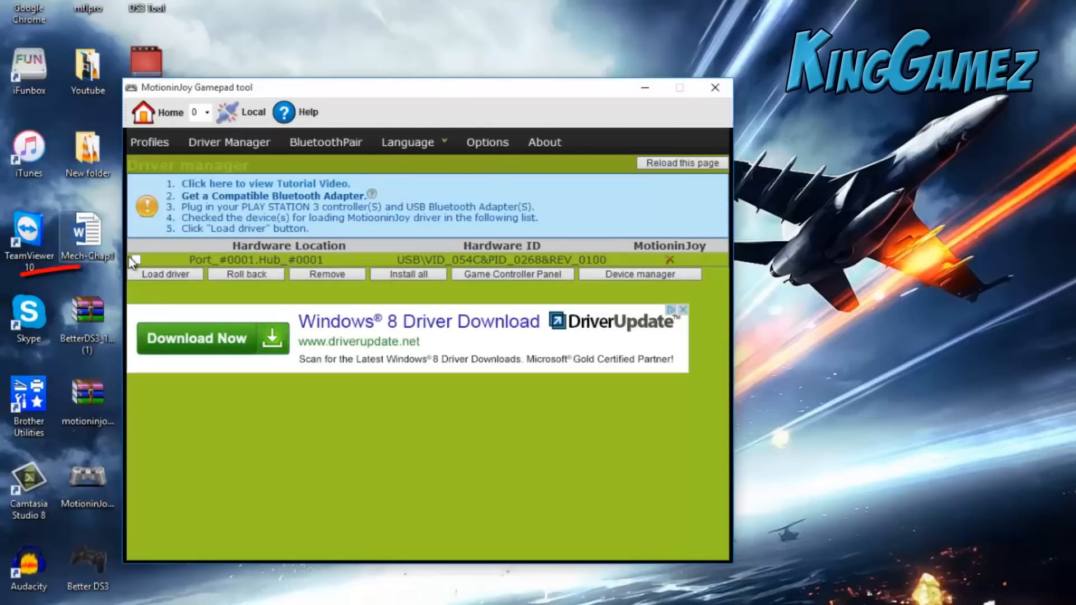
left_click(135, 259)
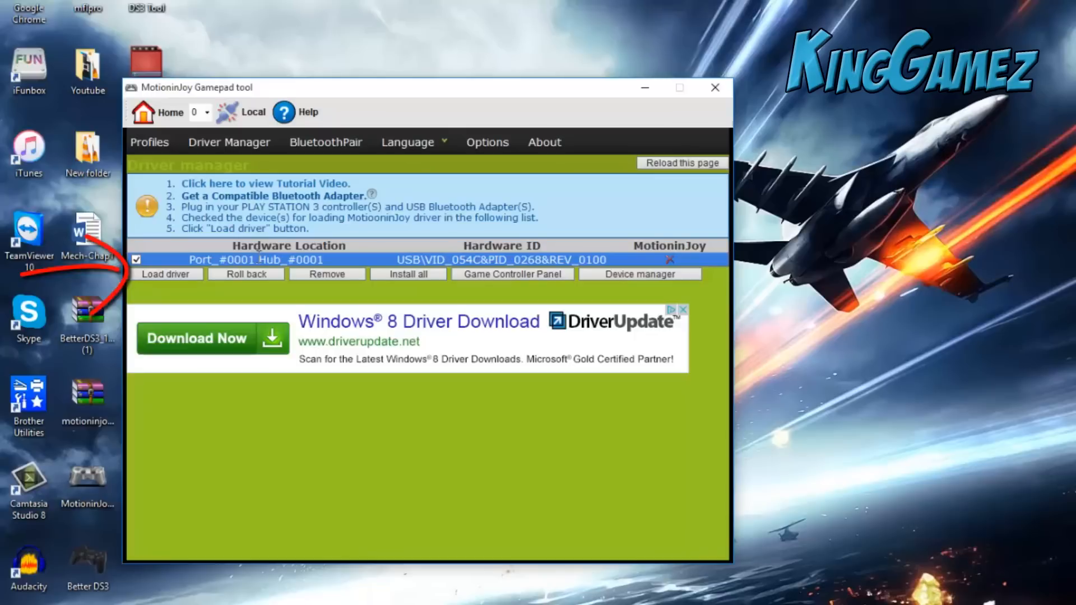
left_click(166, 274)
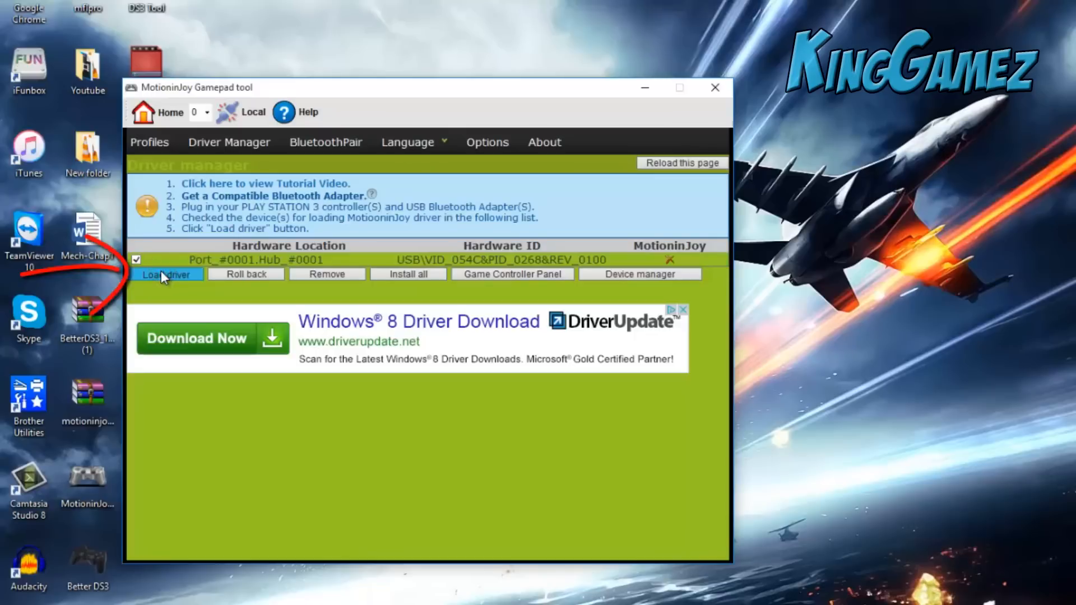
left_click(166, 273)
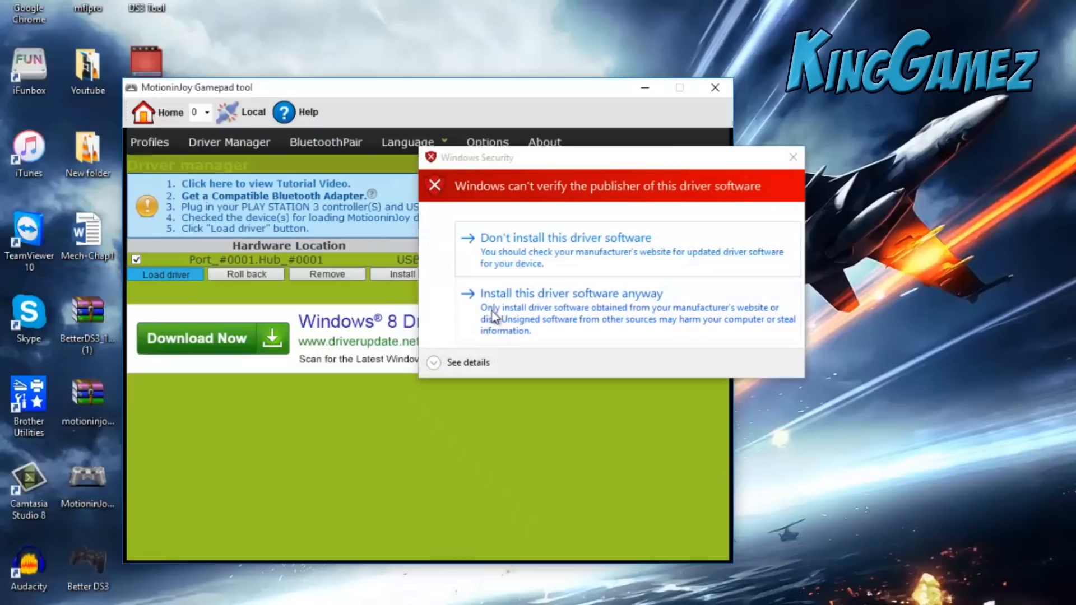
Install the unsigned driver anyway and view the connected DualShock 3 in Profiles
left_click(570, 293)
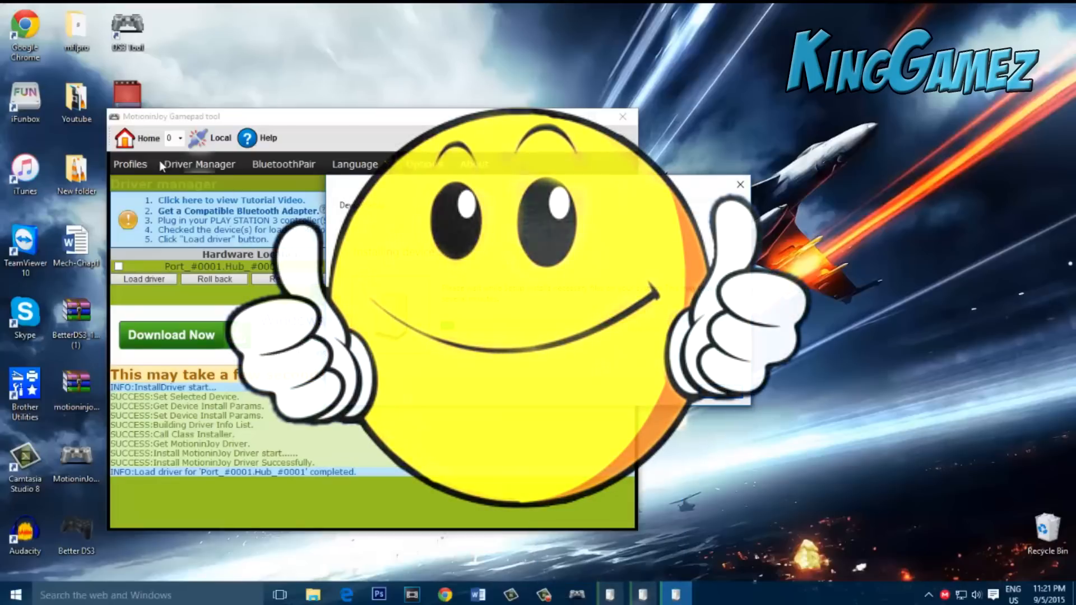
left_click(130, 164)
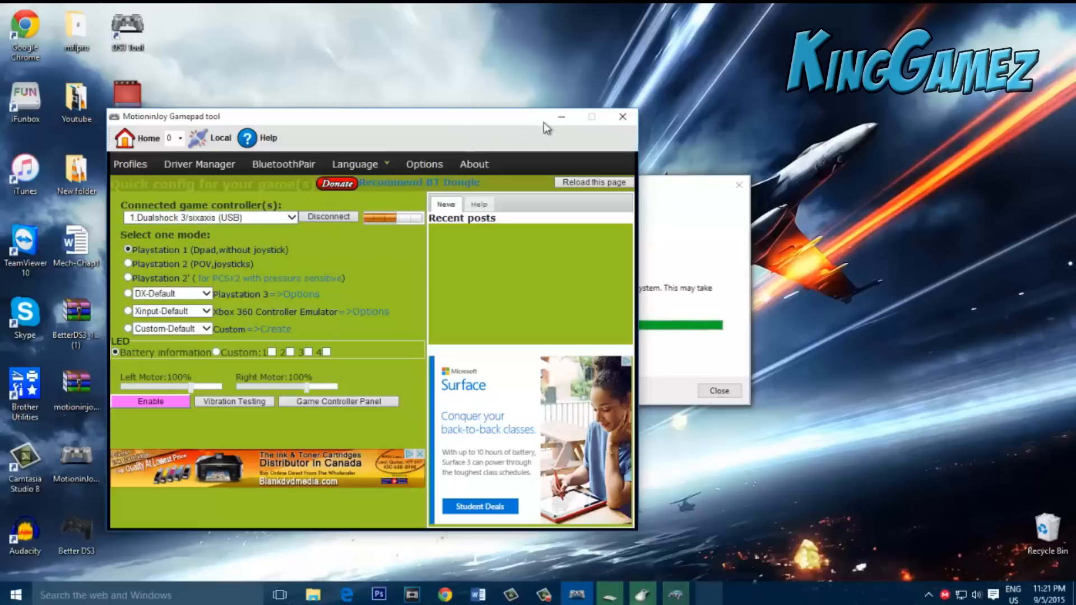
Minimize the MotionJoy tool to return to the desktop
left_click(622, 116)
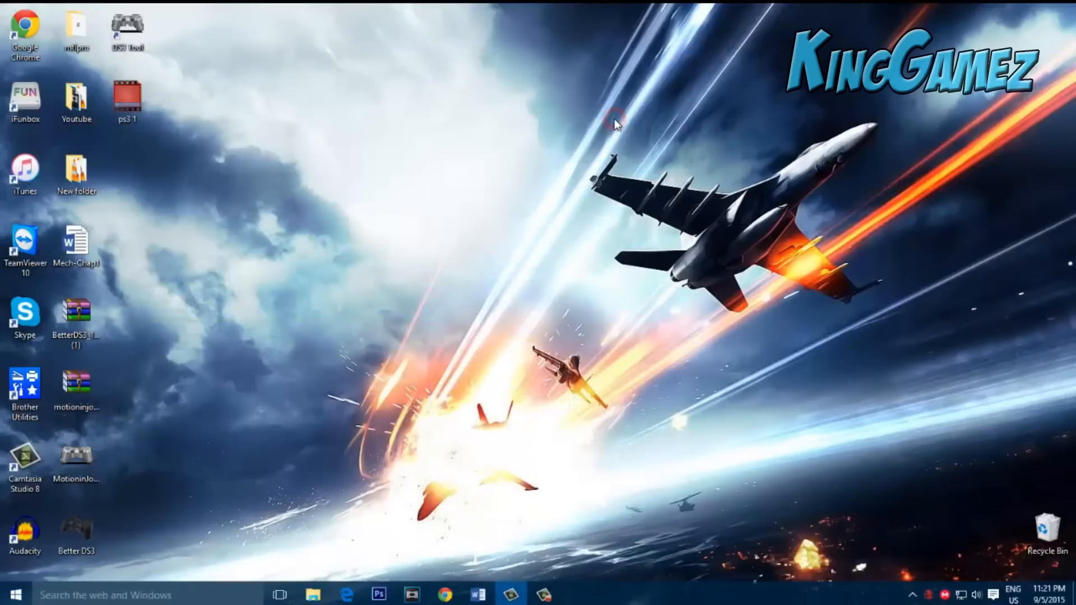
mouse_move(348, 162)
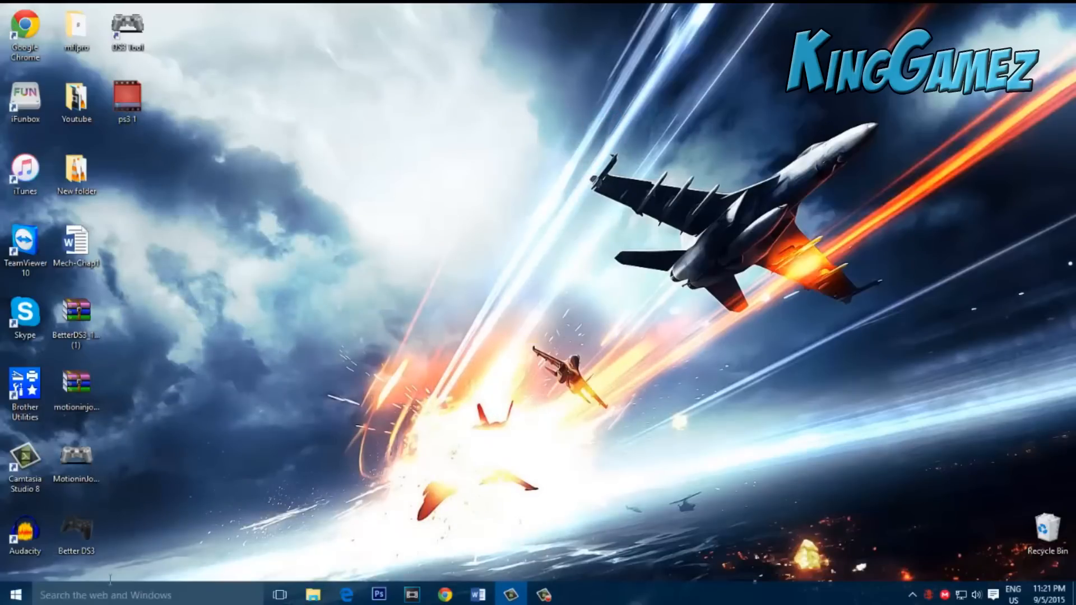
mouse_move(144, 494)
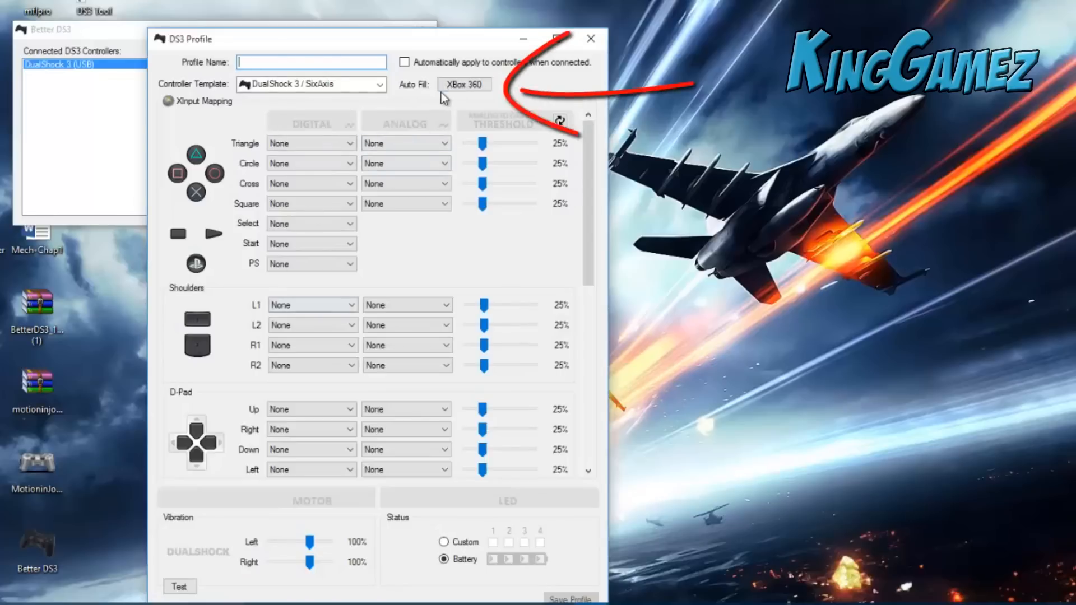
Auto-fill Xbox 360 mappings, name the profile PS3 and save it
left_click(464, 84)
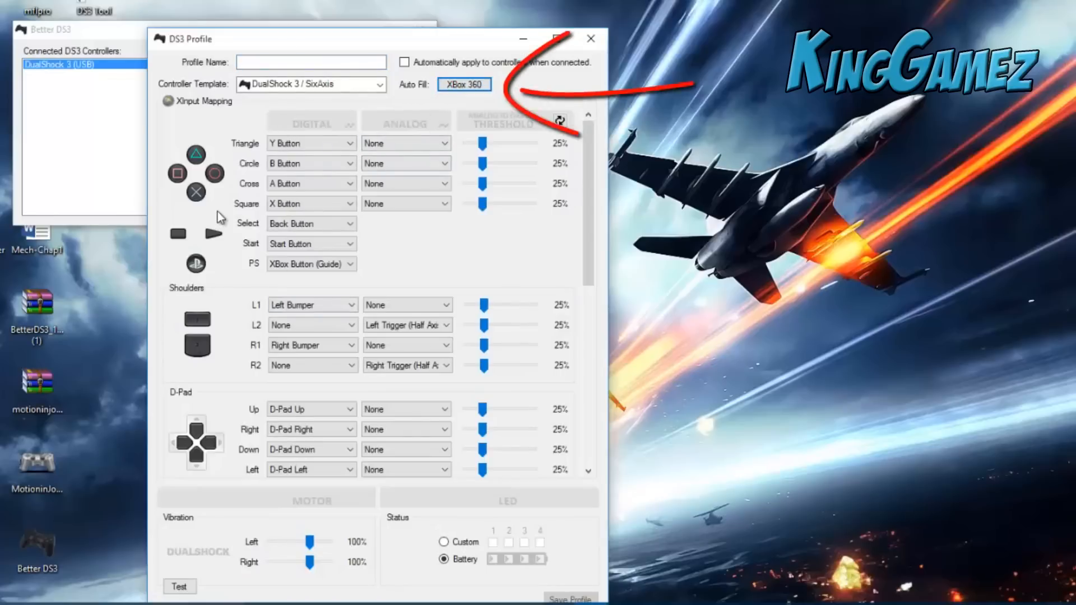
mouse_move(272, 400)
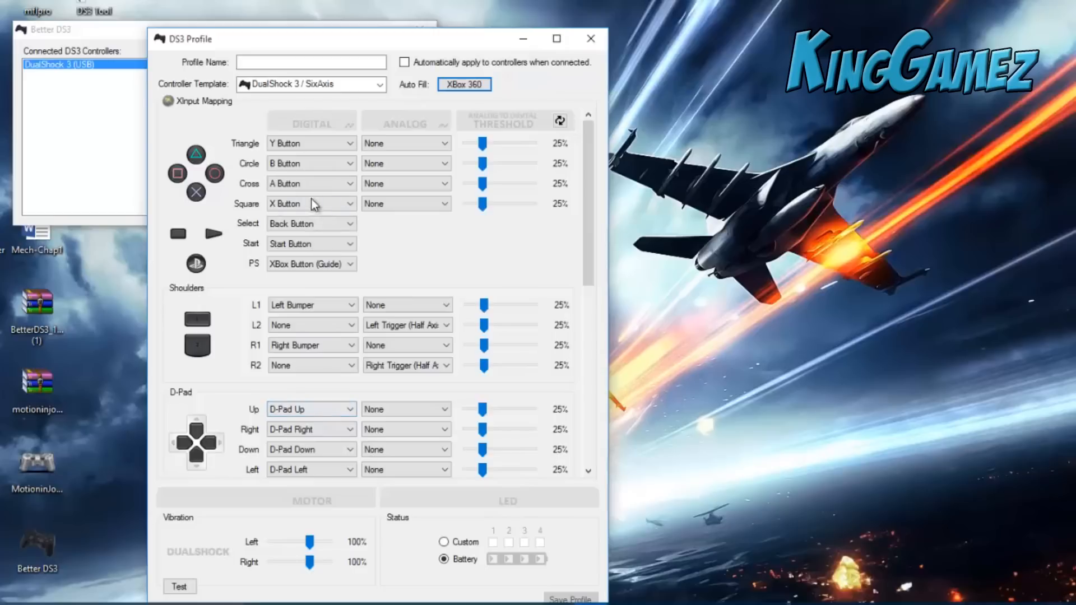
left_click(309, 61)
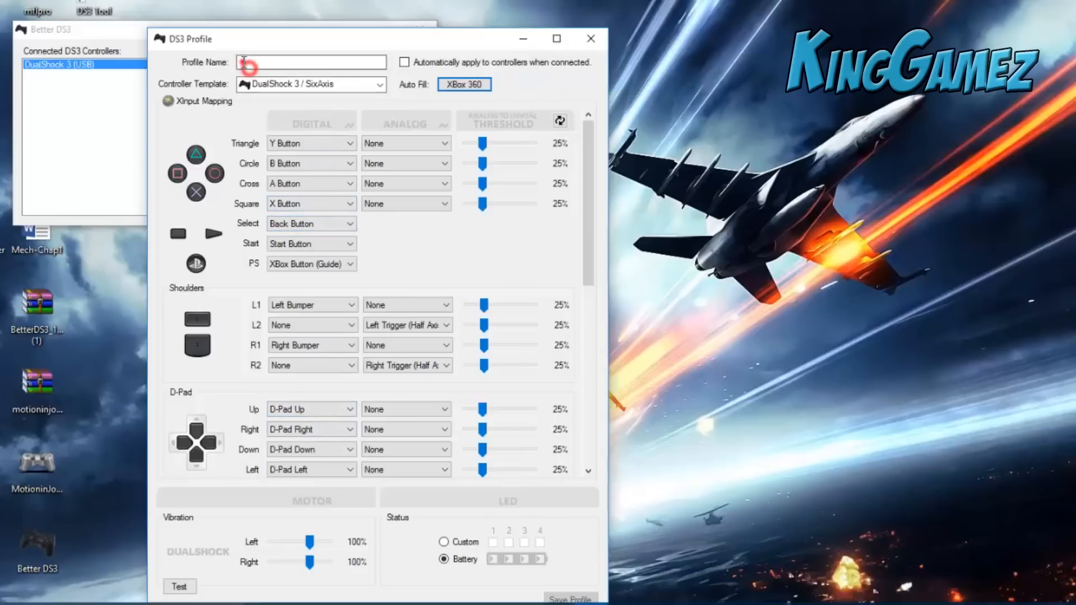
type("P")
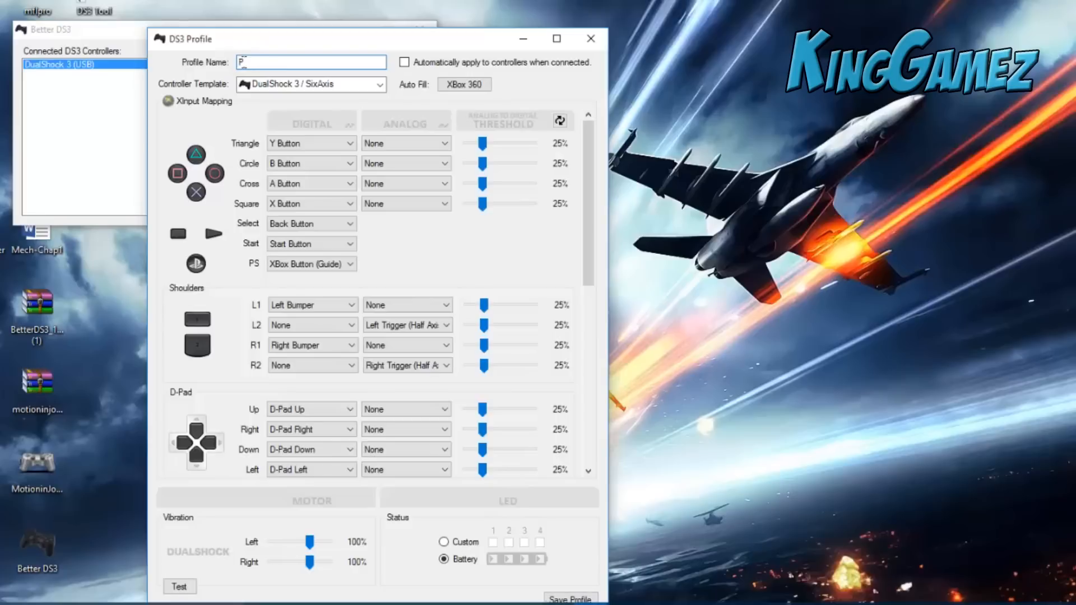
type("S3")
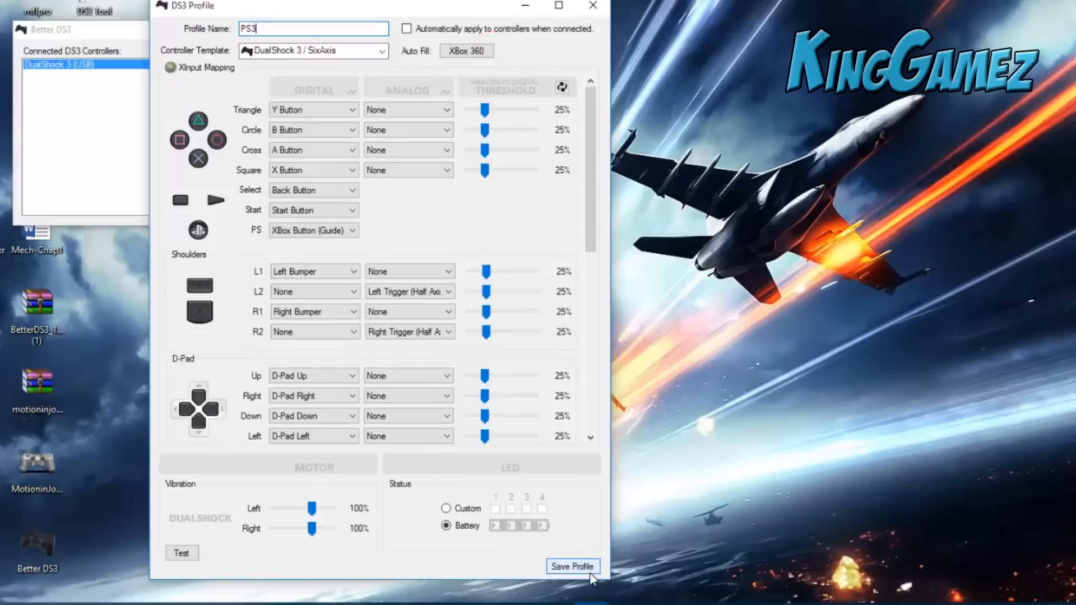
left_click(572, 566)
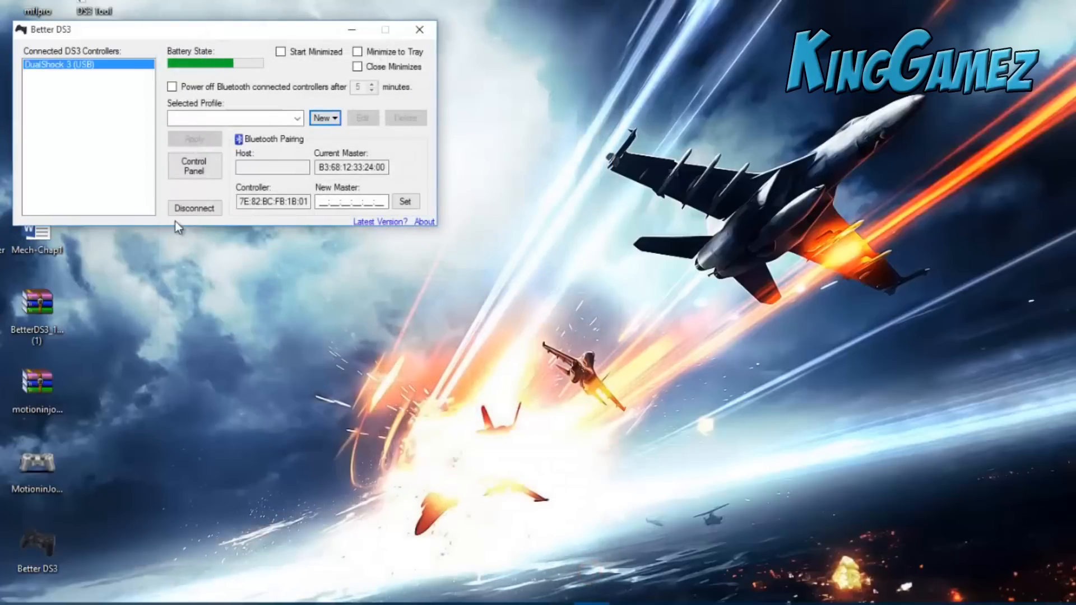
mouse_move(233, 118)
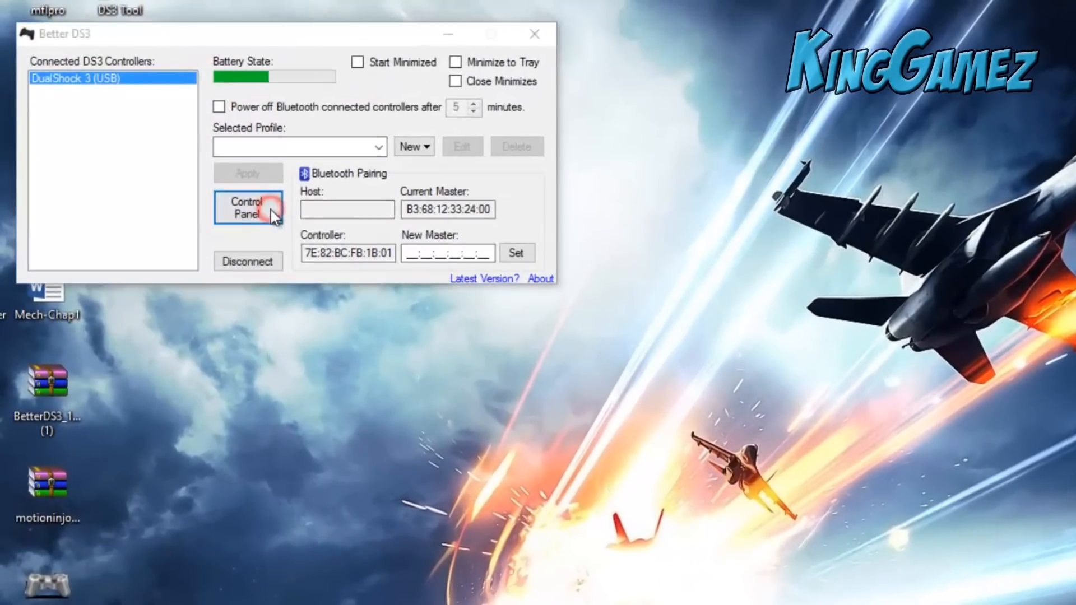
Show the test properties for the Xbox 360 controller in Game Controllers
left_click(371, 343)
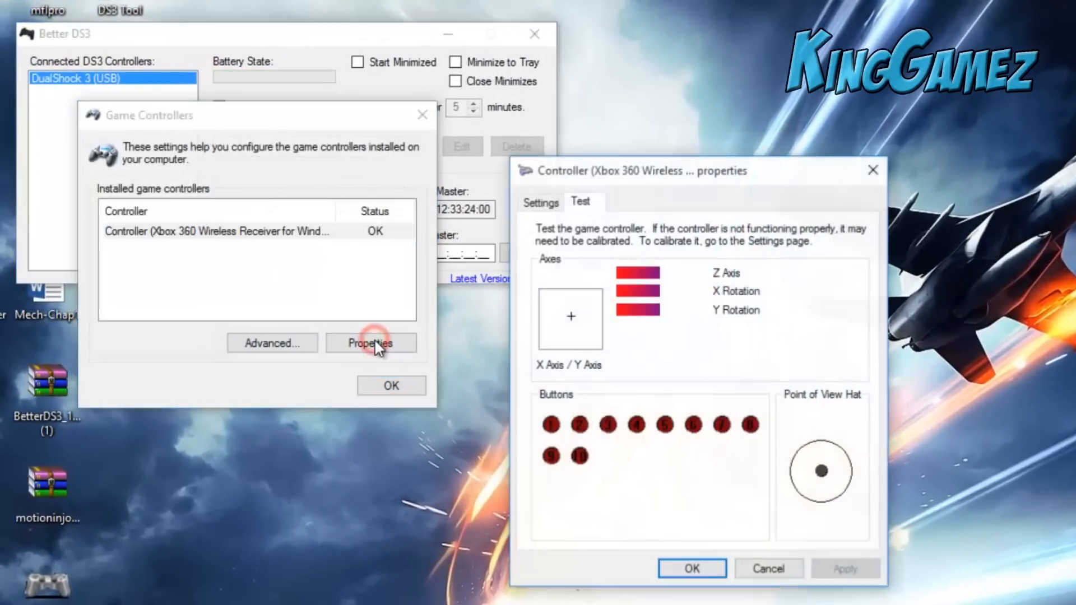